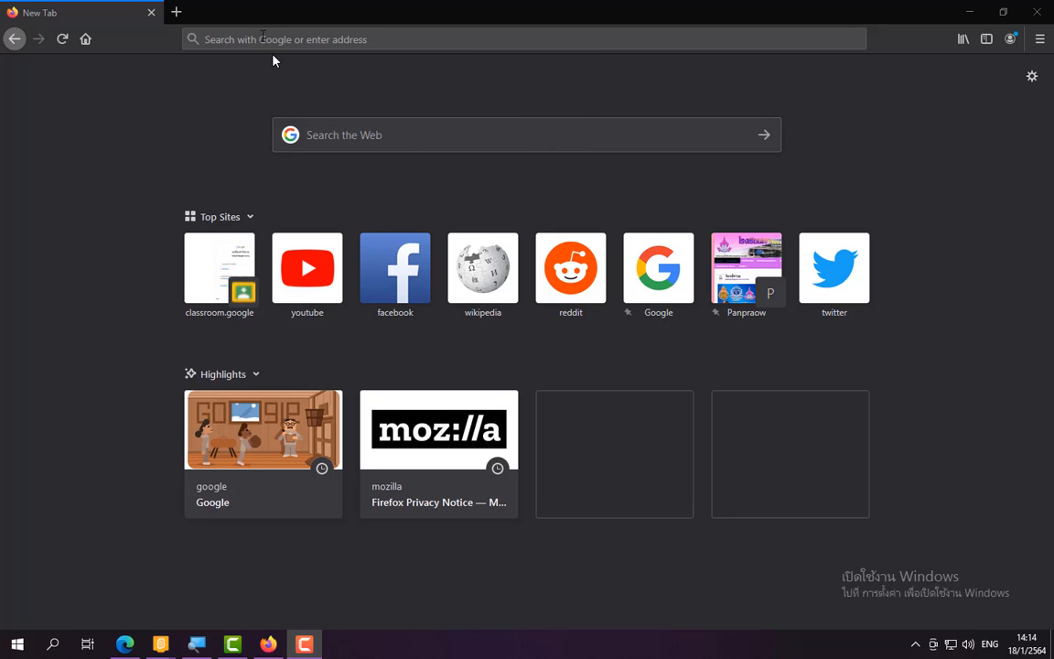
{"action": "left_click", "coordinate": [522, 38]}
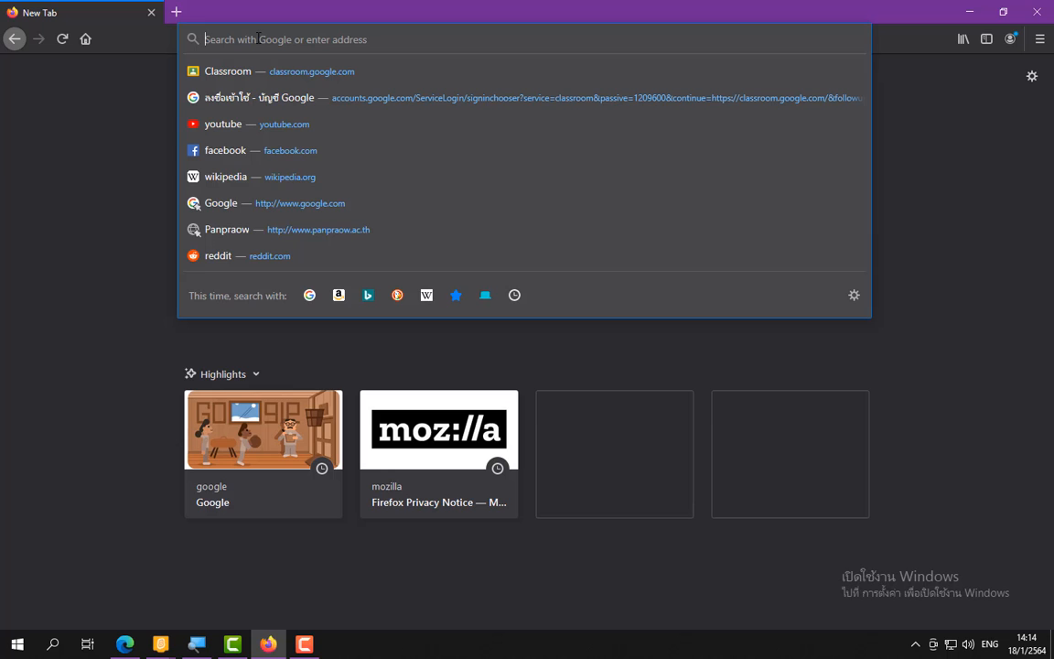
{"action": "type", "text": "www.google.com"}
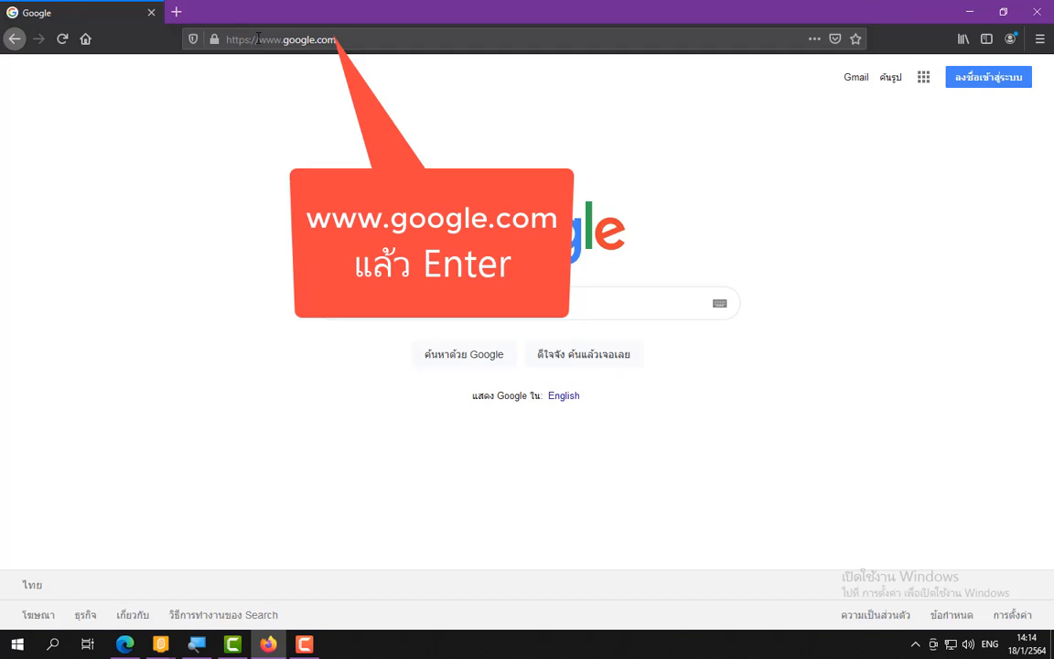
{"action": "mouse_move", "coordinate": [476, 384]}
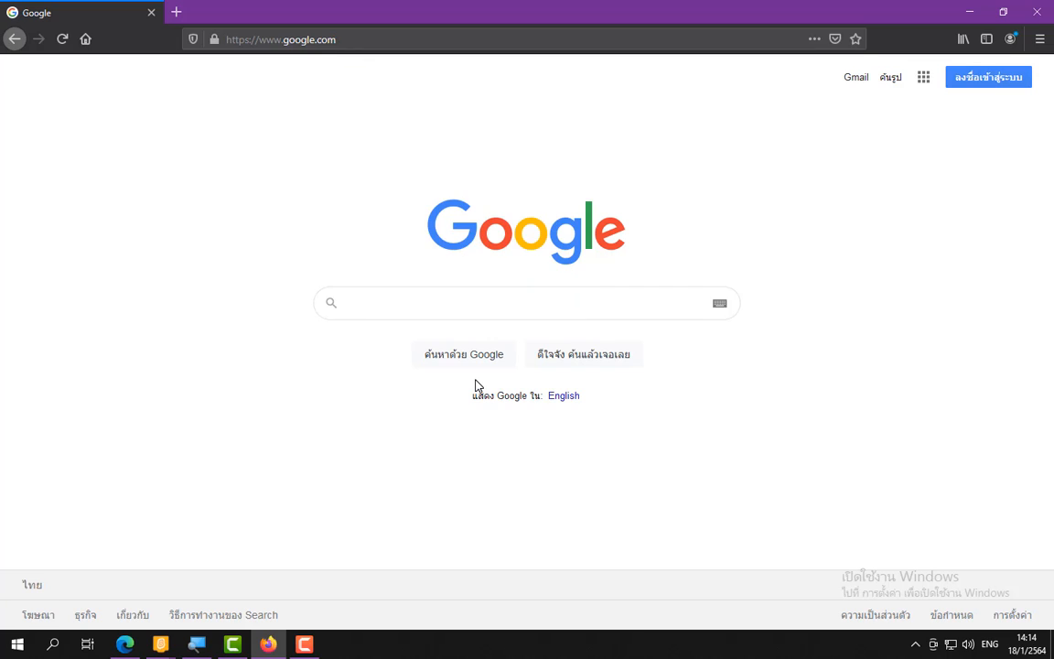
Start Google sign-in to reach the account chooser page.
{"action": "left_click", "coordinate": [527, 303]}
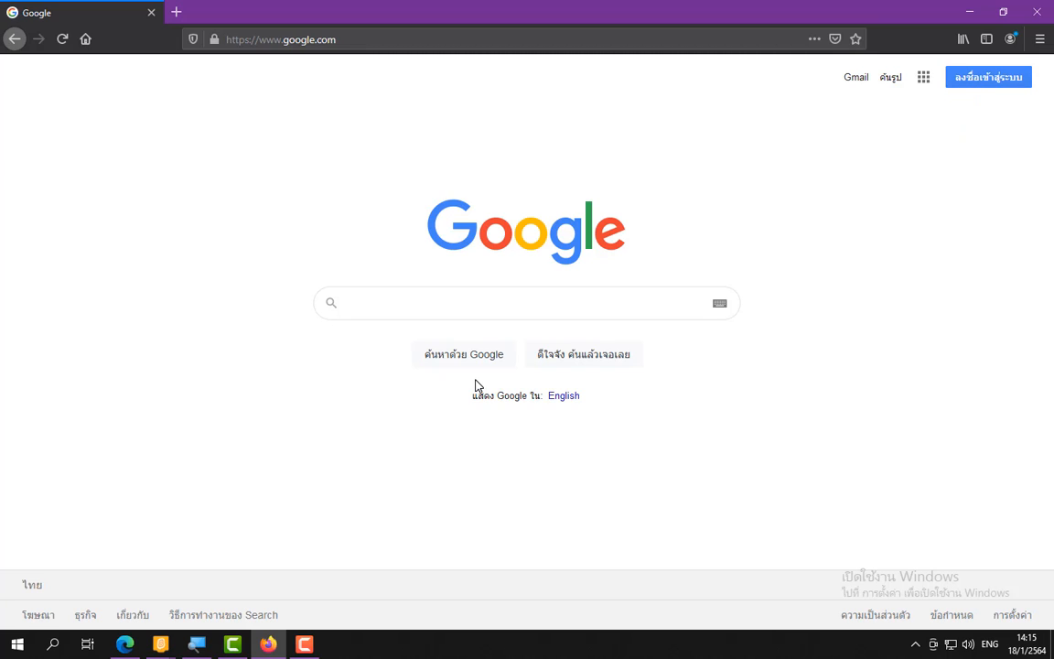
{"action": "left_click", "coordinate": [988, 76]}
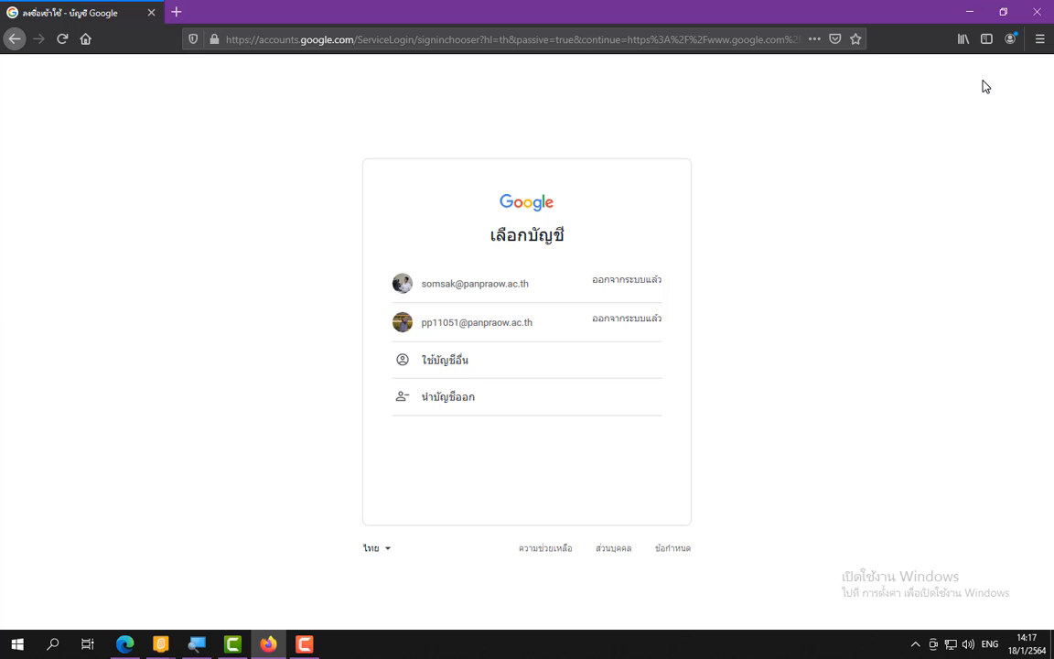
{"action": "mouse_move", "coordinate": [494, 383]}
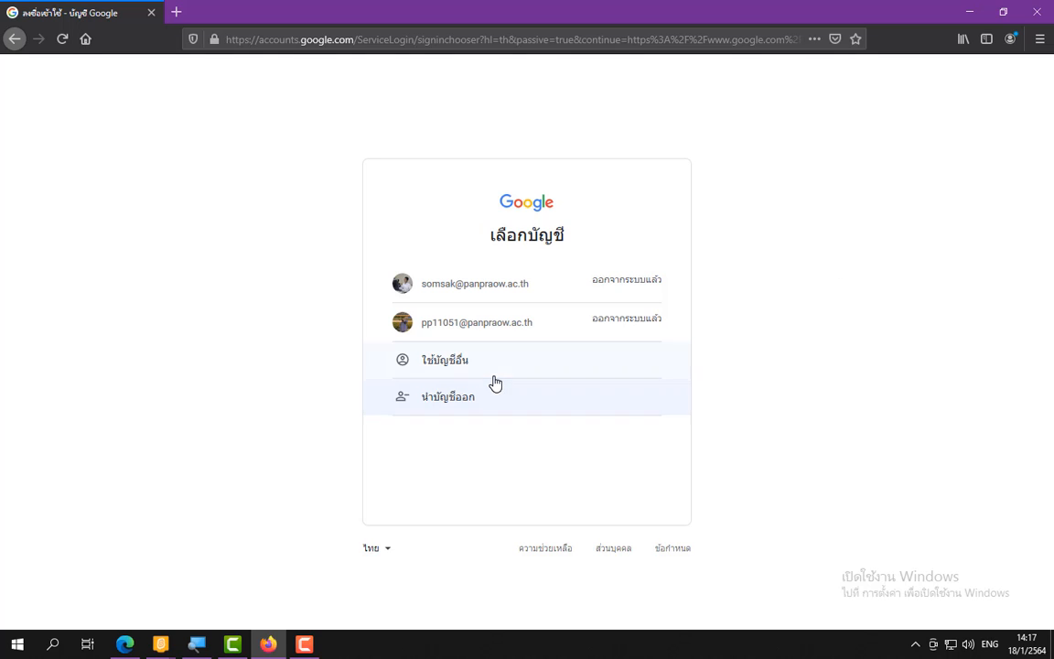
{"action": "left_click", "coordinate": [445, 359]}
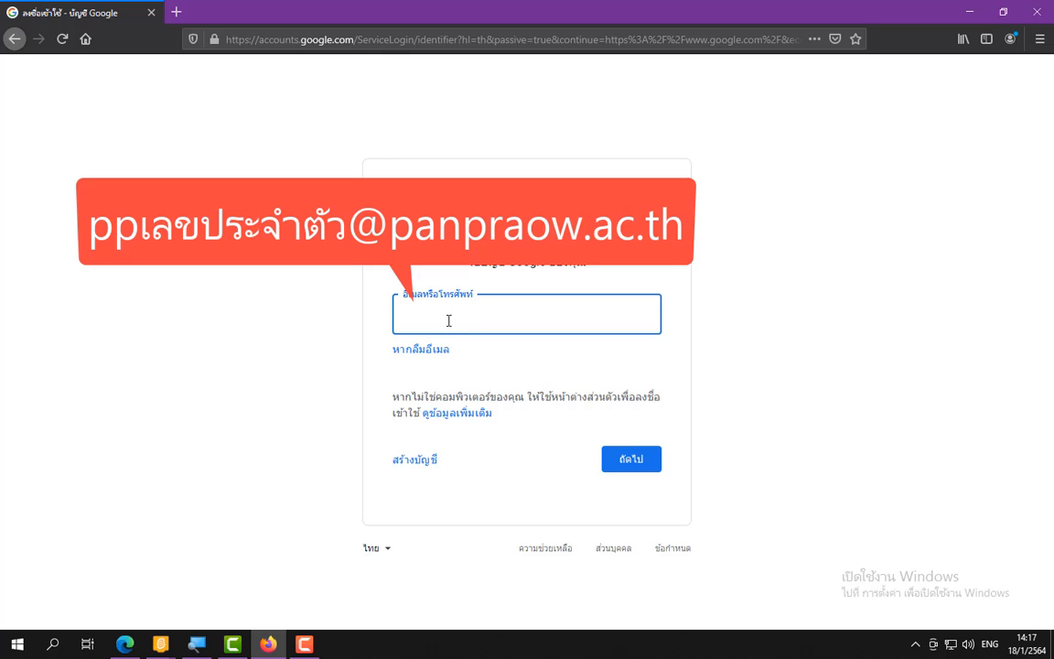
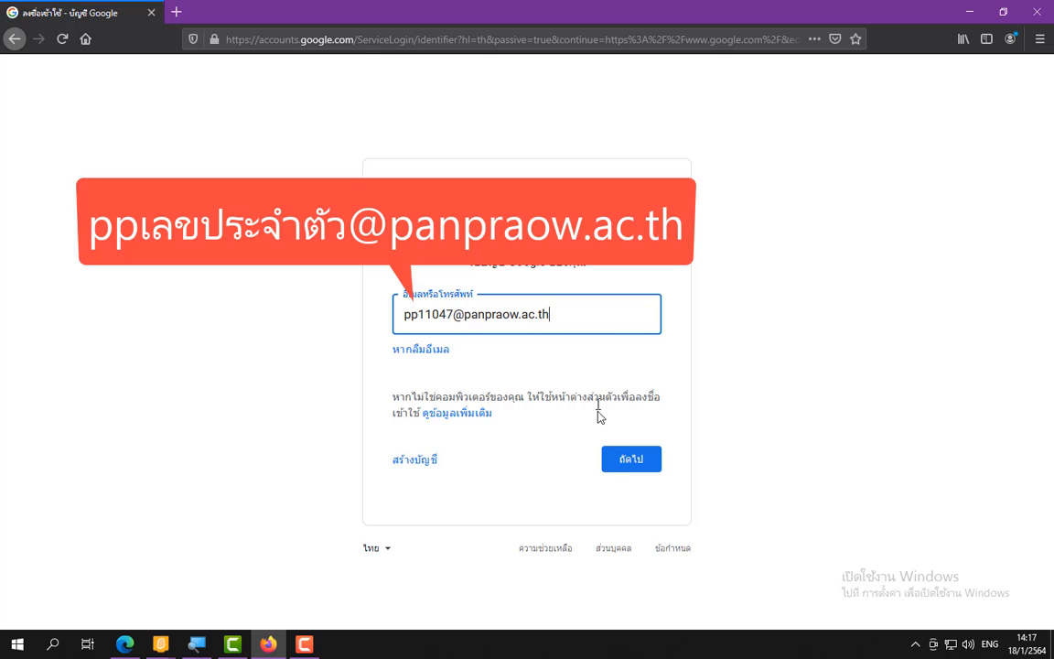
{"action": "left_click", "coordinate": [629, 457]}
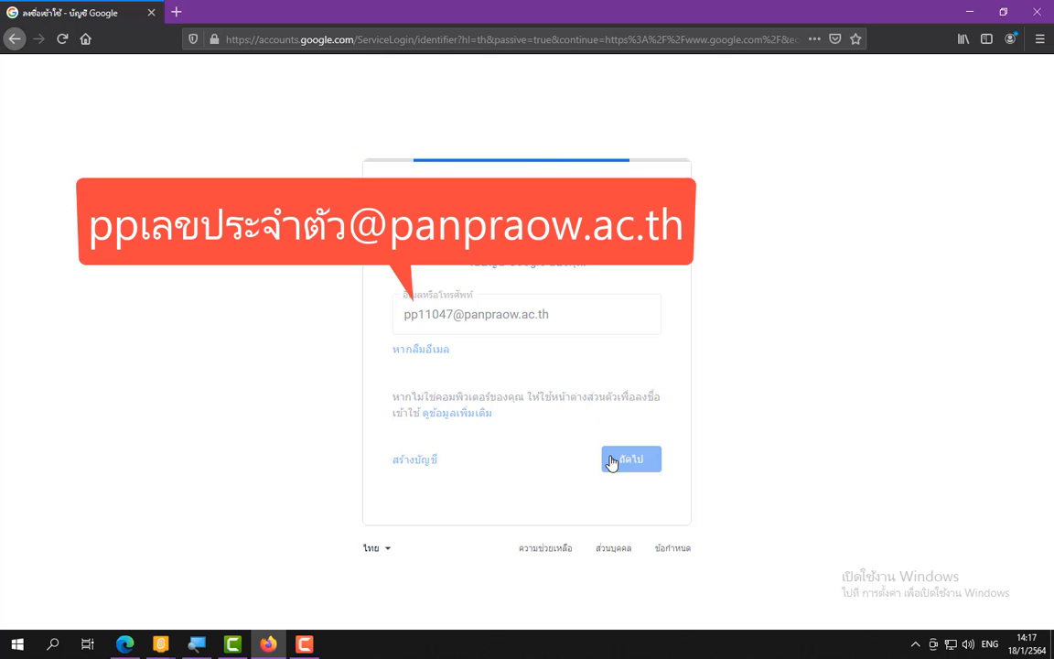
Enter the account password with characters shown and submit it to finish signing in.
{"action": "left_click", "coordinate": [630, 457]}
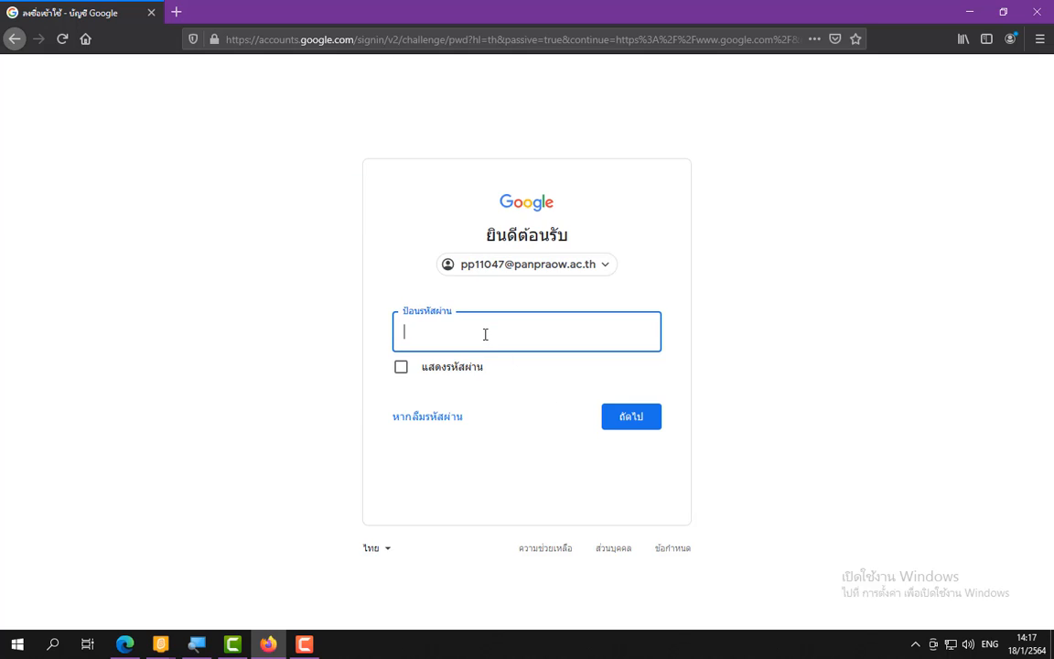
{"action": "type", "text": "•"}
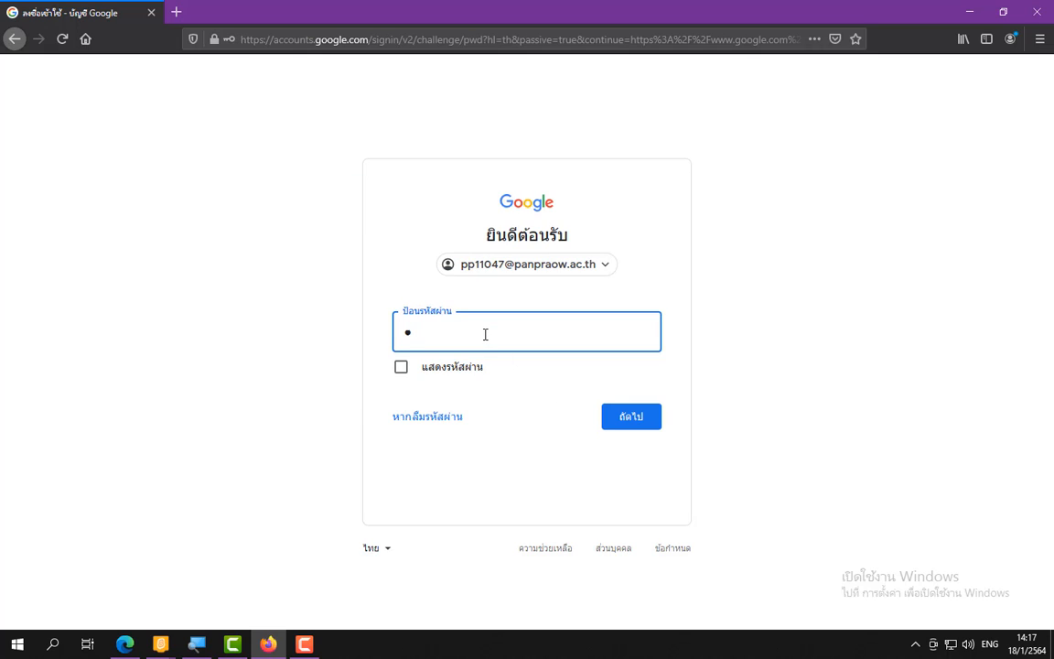
{"action": "type", "text": "•"}
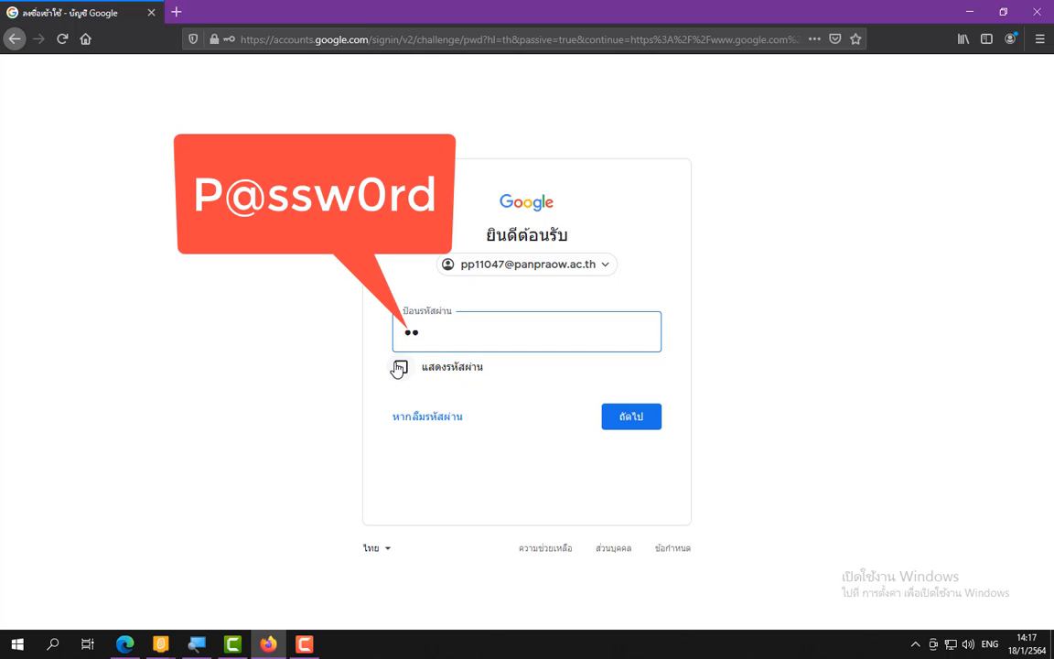
{"action": "left_click", "coordinate": [401, 366]}
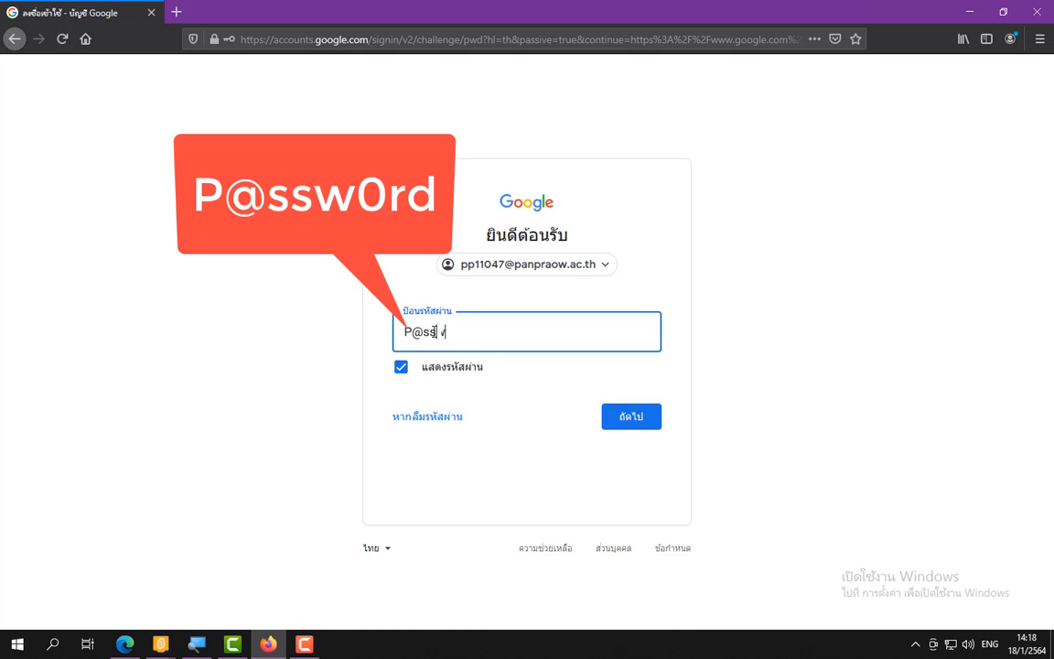
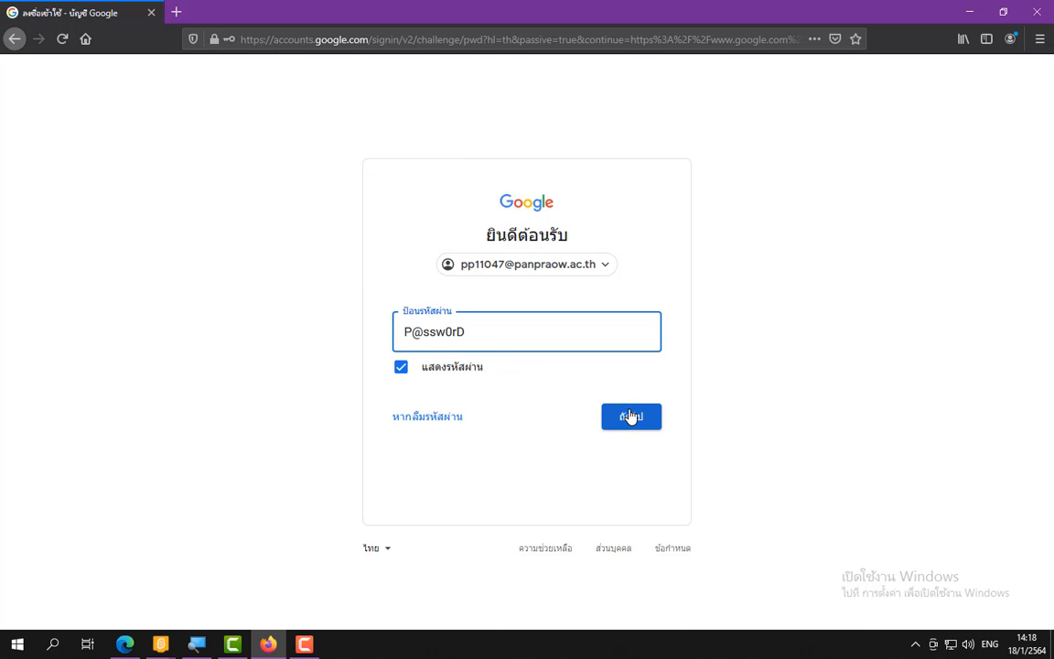
{"action": "left_click", "coordinate": [631, 417]}
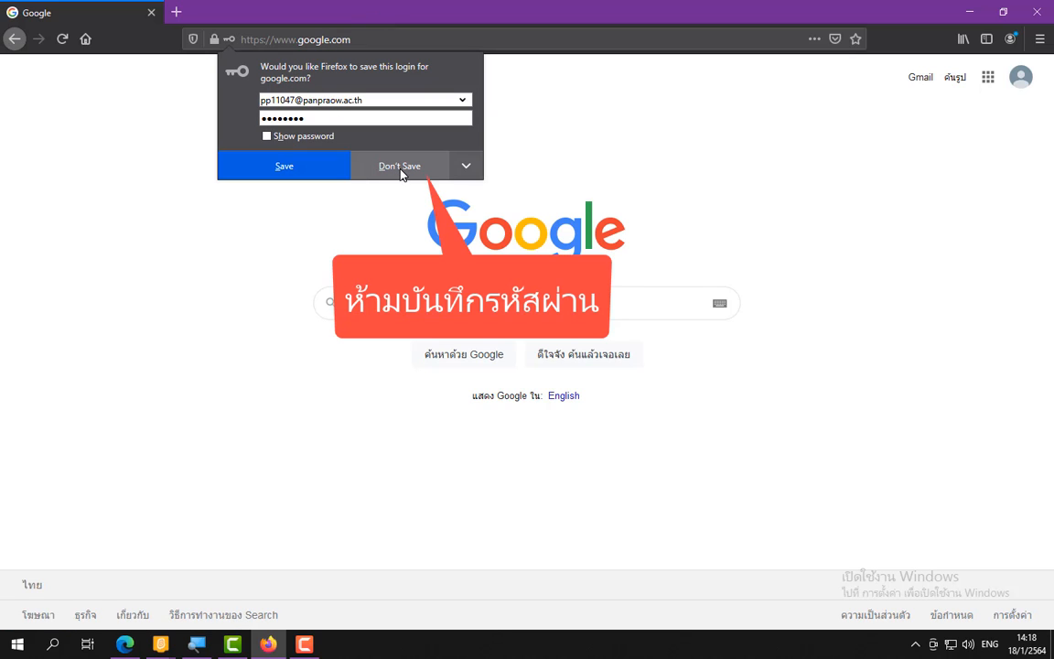
Decline saving the password and launch Classroom from the Google apps grid.
{"action": "left_click", "coordinate": [399, 165]}
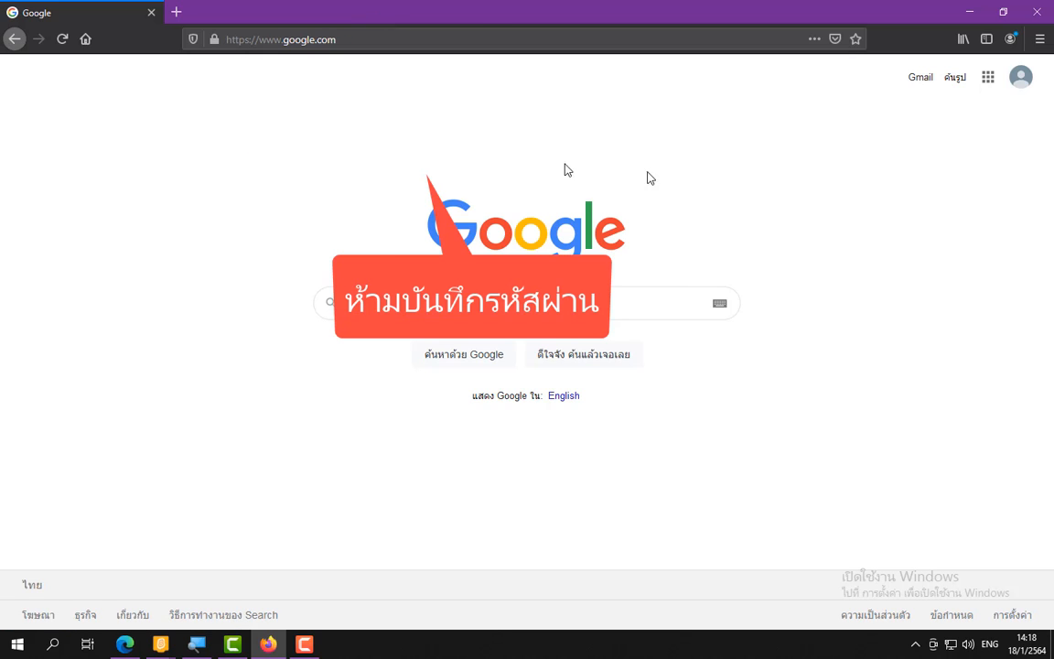
{"action": "mouse_move", "coordinate": [989, 77]}
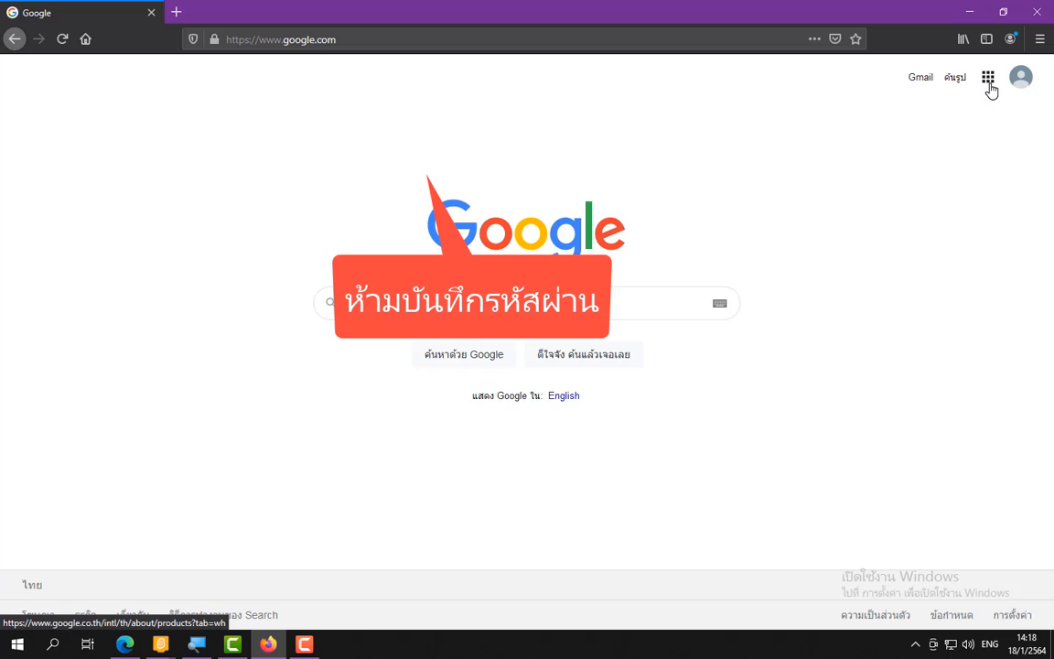
{"action": "left_click", "coordinate": [989, 77]}
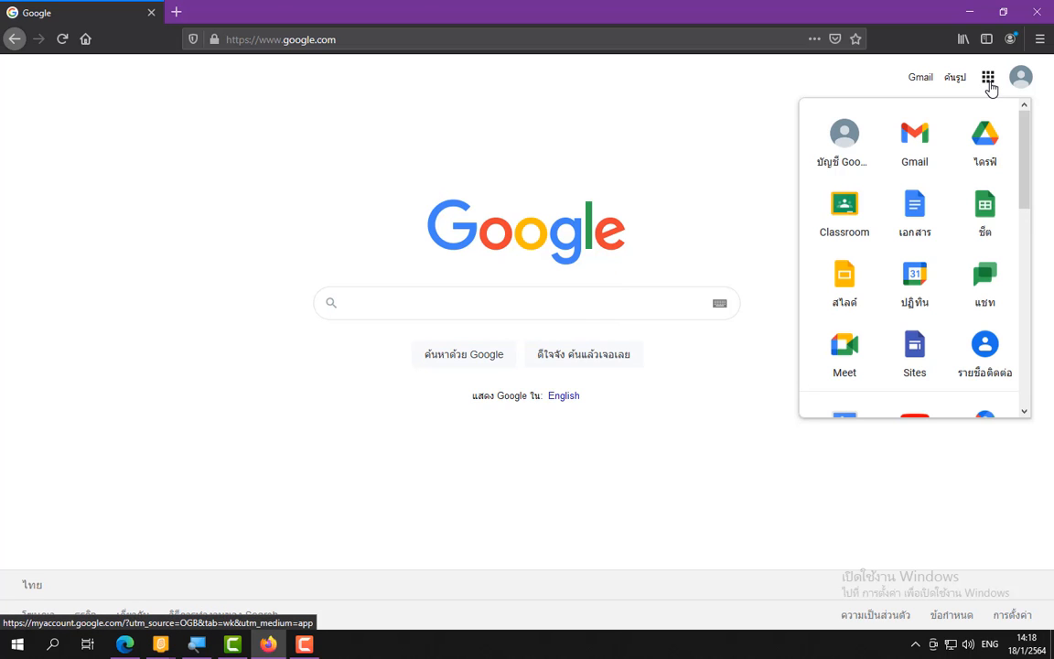
{"action": "mouse_move", "coordinate": [955, 139]}
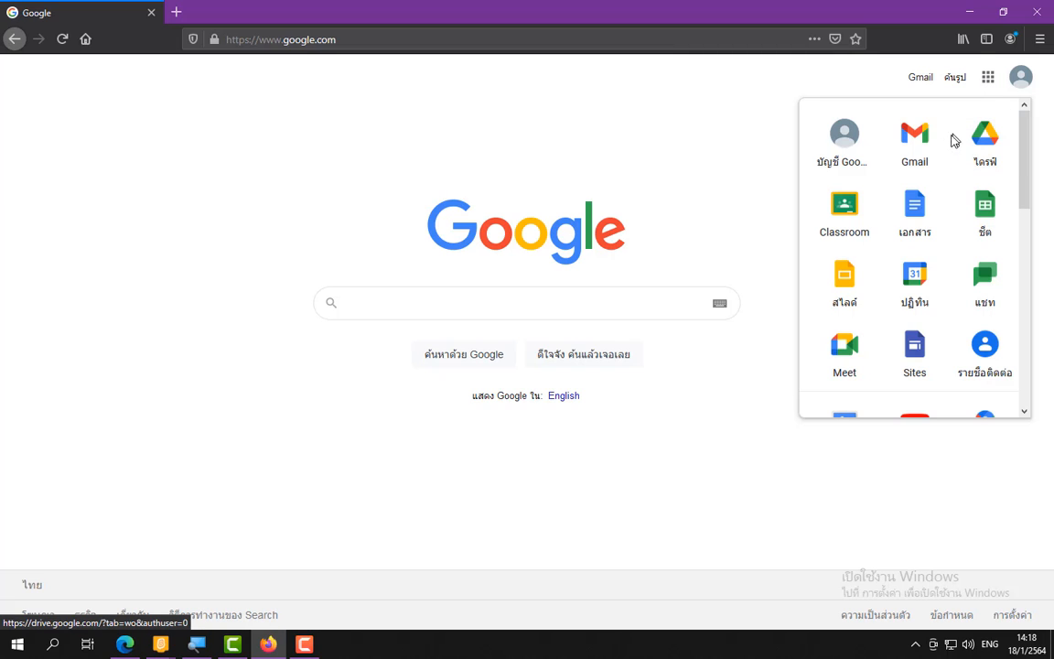
{"action": "left_click", "coordinate": [844, 210]}
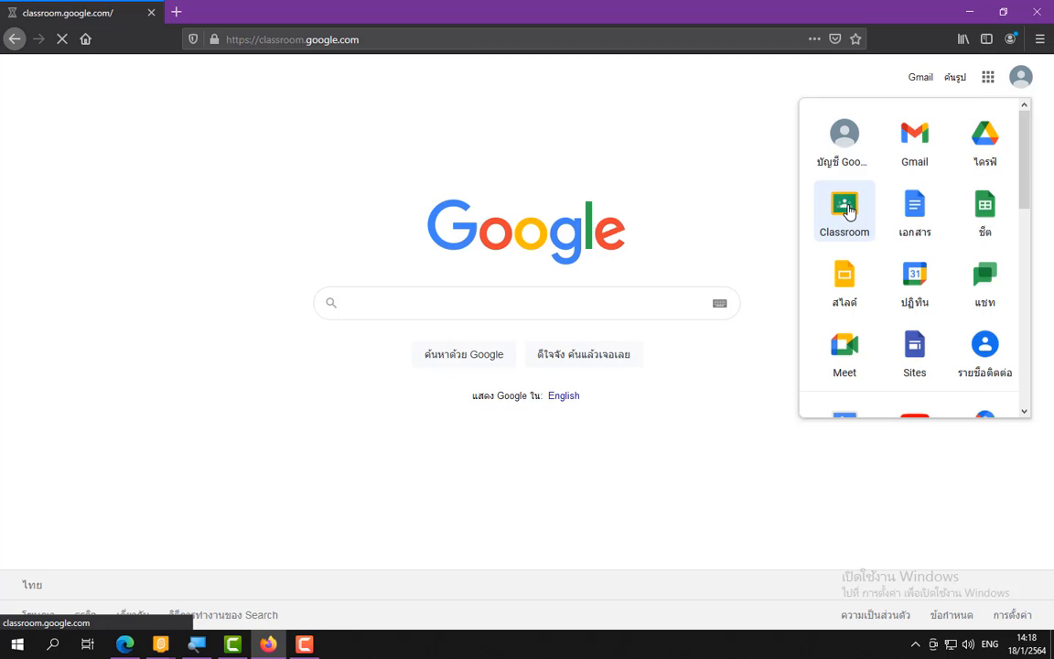
{"action": "left_click", "coordinate": [844, 211]}
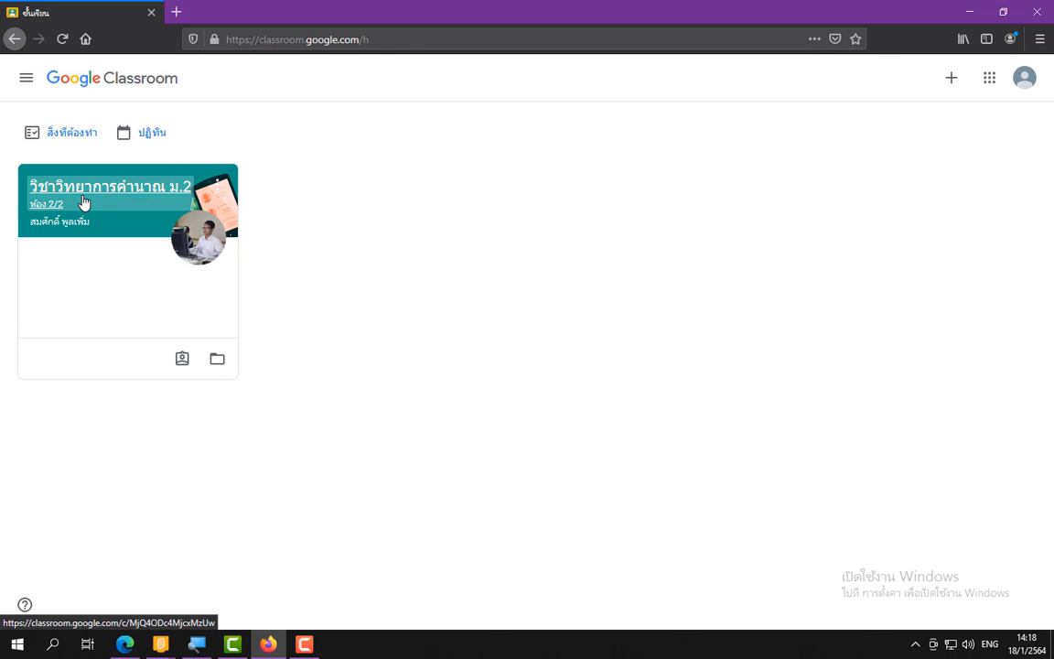
Enter the computing class and view the Task 3 Scratch game assignment.
{"action": "left_click", "coordinate": [110, 187]}
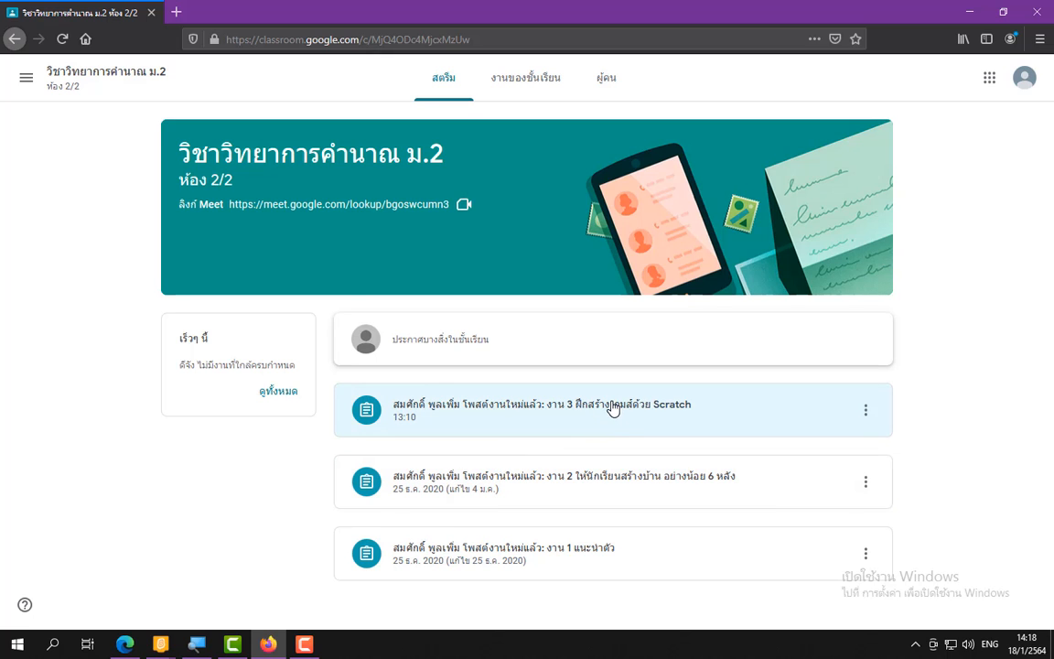
{"action": "left_click", "coordinate": [549, 410]}
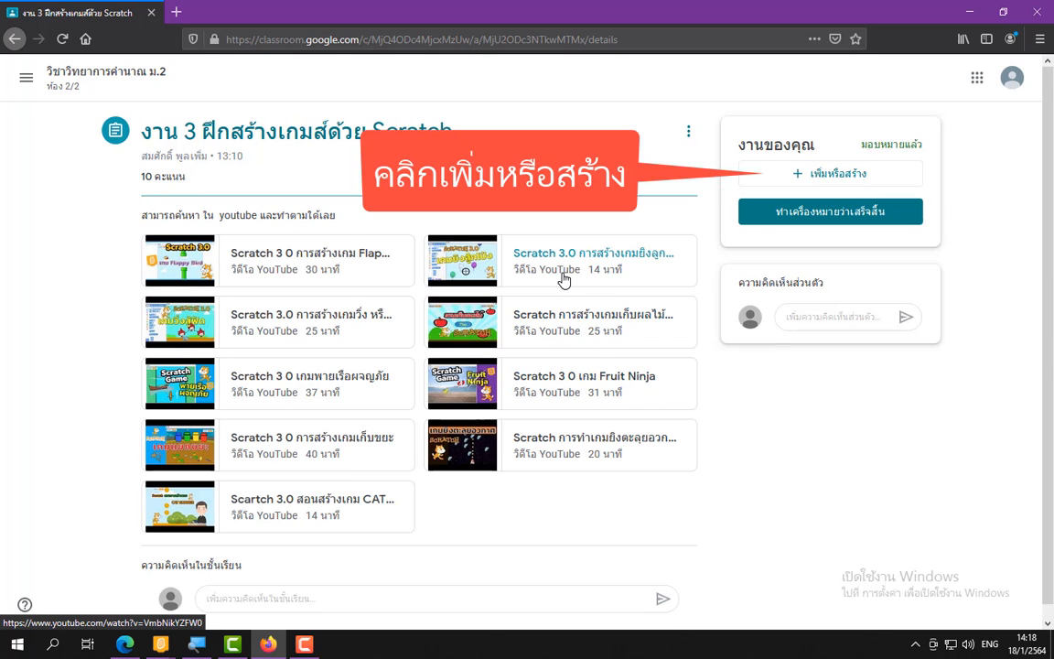
{"action": "mouse_move", "coordinate": [718, 220]}
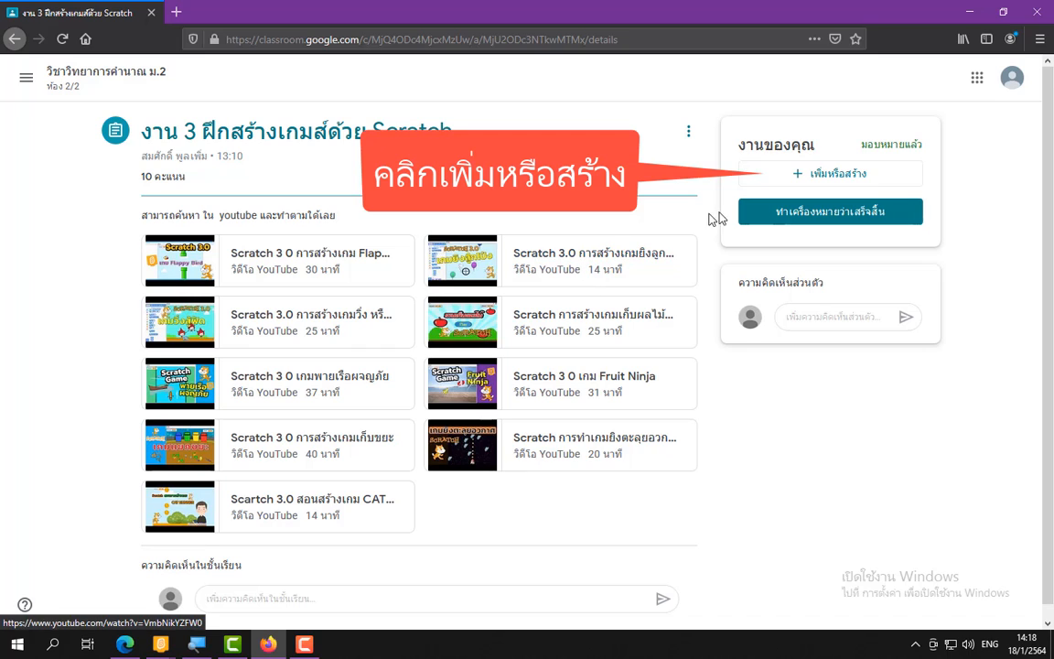
{"action": "mouse_move", "coordinate": [846, 174]}
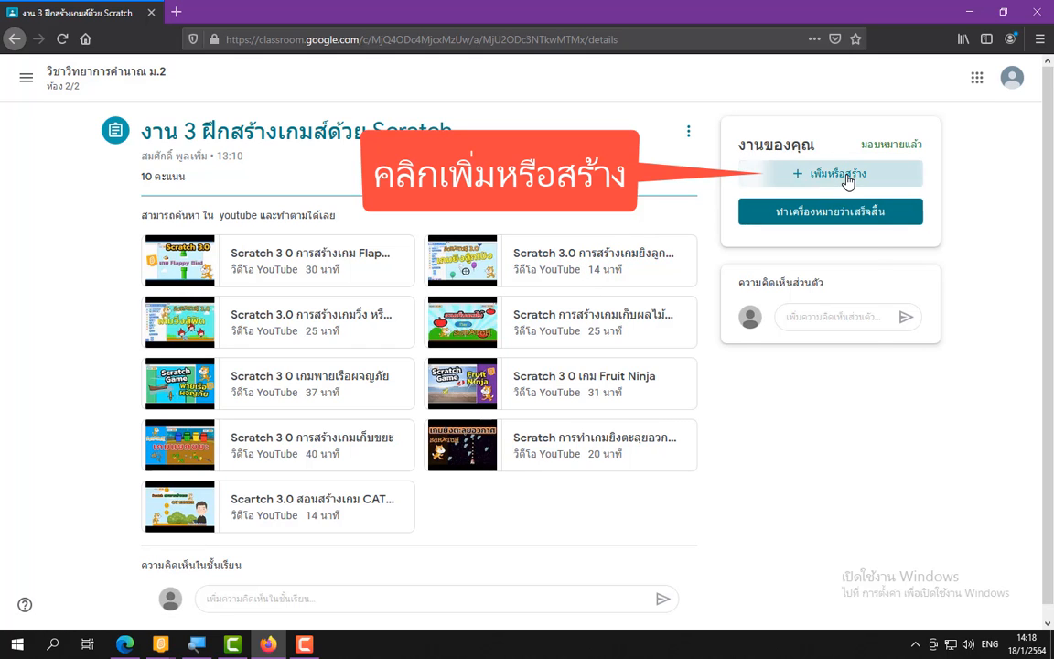
Upload the Scratch .sb3 project file from the computer as work for Task 3.
{"action": "left_click", "coordinate": [831, 173]}
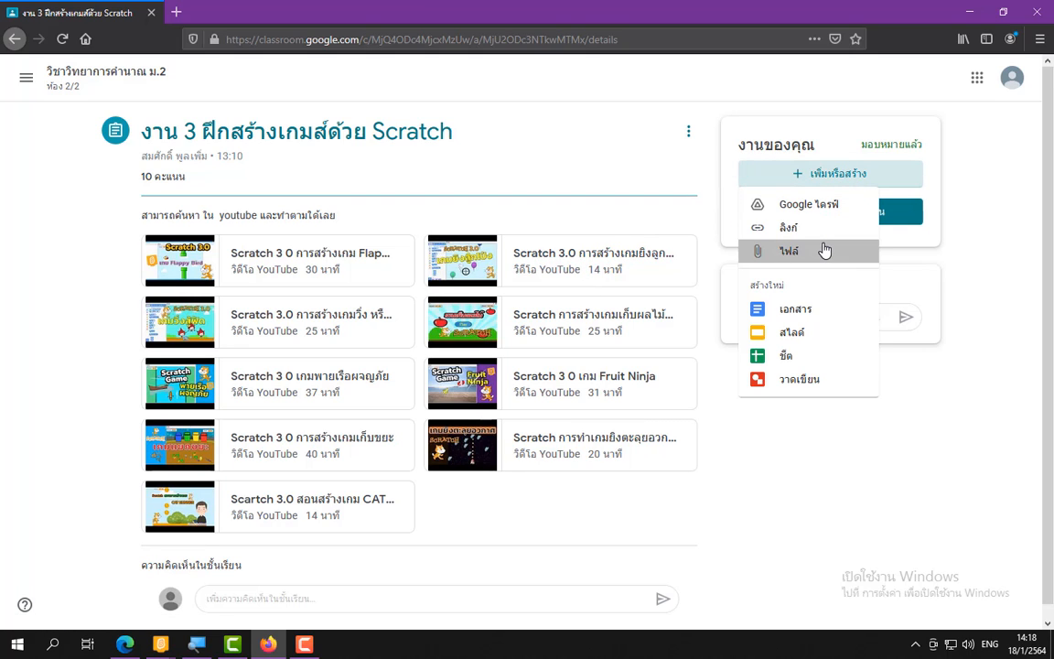
{"action": "left_click", "coordinate": [789, 249]}
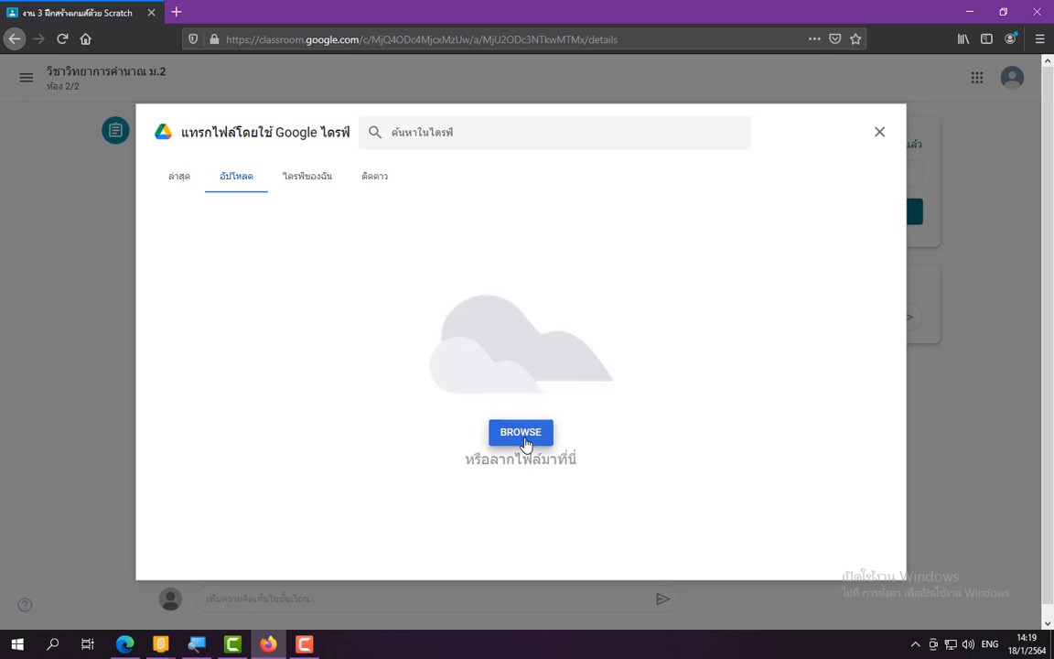
{"action": "left_click", "coordinate": [519, 432]}
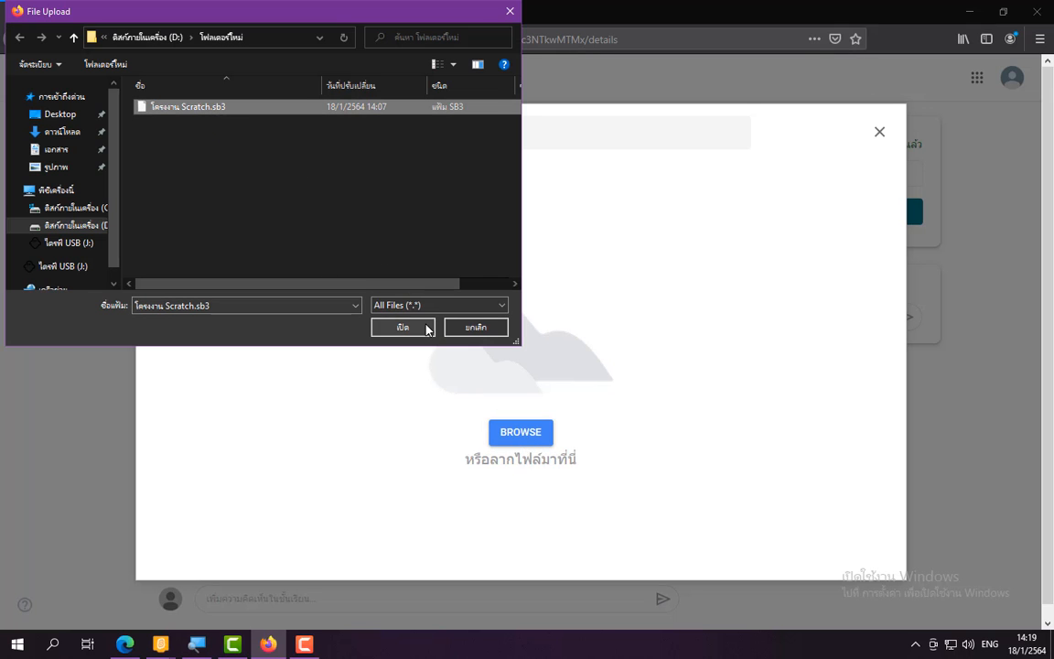
{"action": "left_click", "coordinate": [403, 326]}
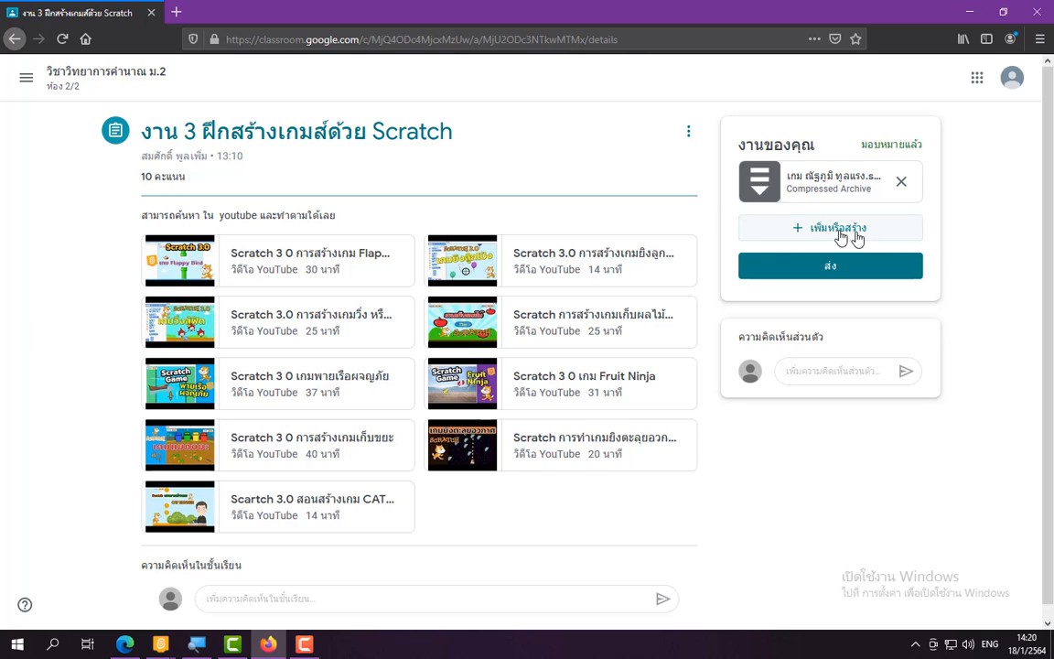
{"action": "mouse_move", "coordinate": [776, 216]}
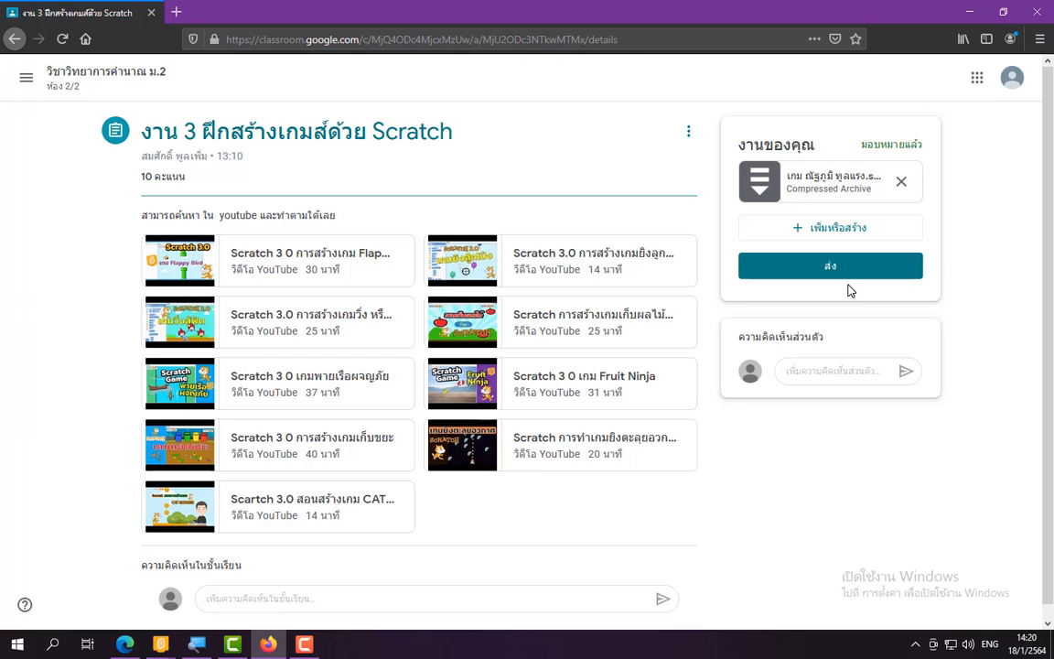
Turn in Task 3 with the attached .sb3 project file.
{"action": "left_click", "coordinate": [831, 266]}
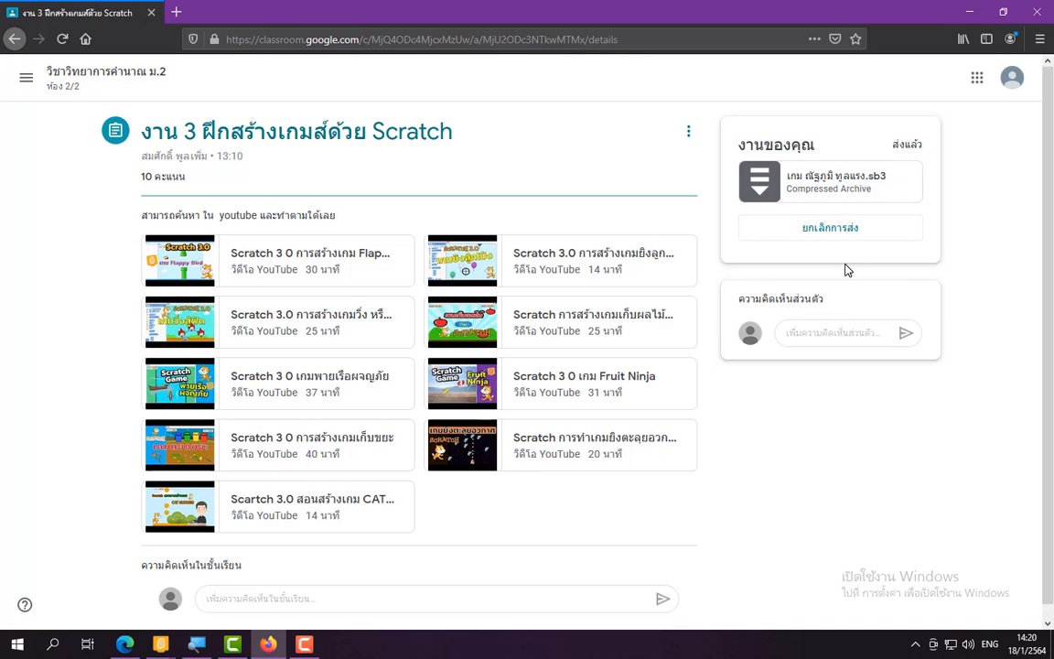
{"action": "mouse_move", "coordinate": [831, 227]}
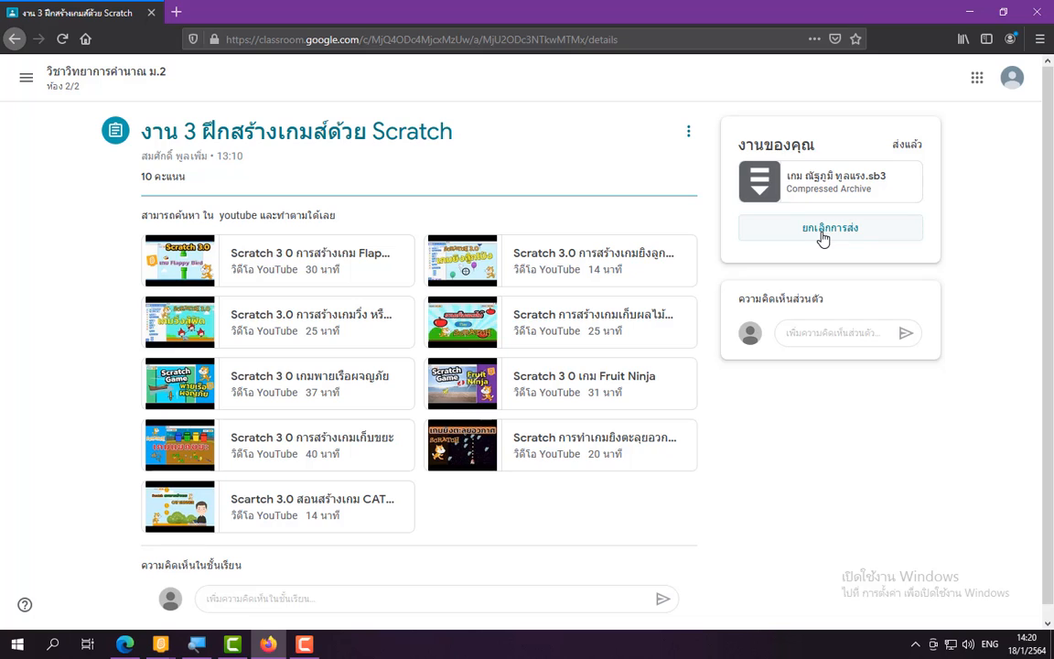
{"action": "mouse_move", "coordinate": [801, 263]}
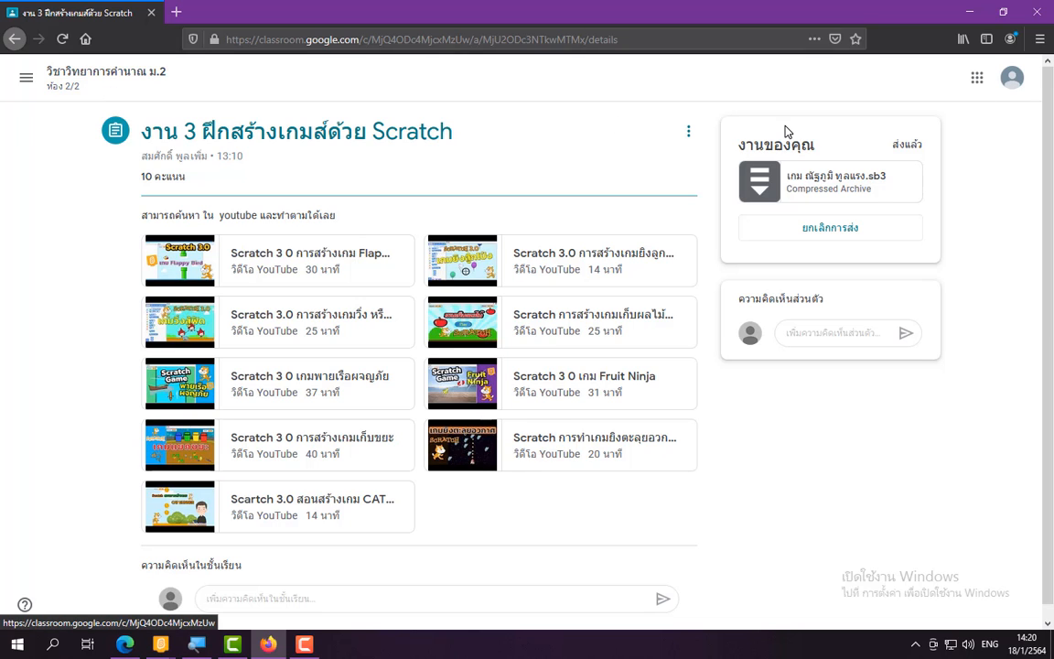
{"action": "mouse_move", "coordinate": [1012, 77]}
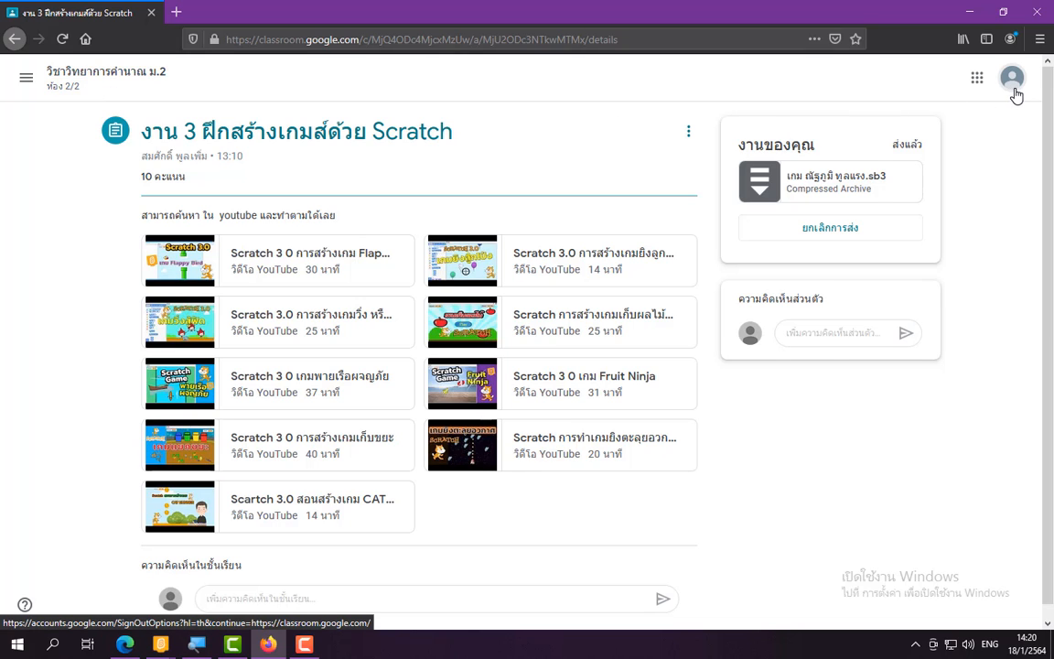
Sign out of the school Google account from the profile avatar.
{"action": "left_click", "coordinate": [1012, 77]}
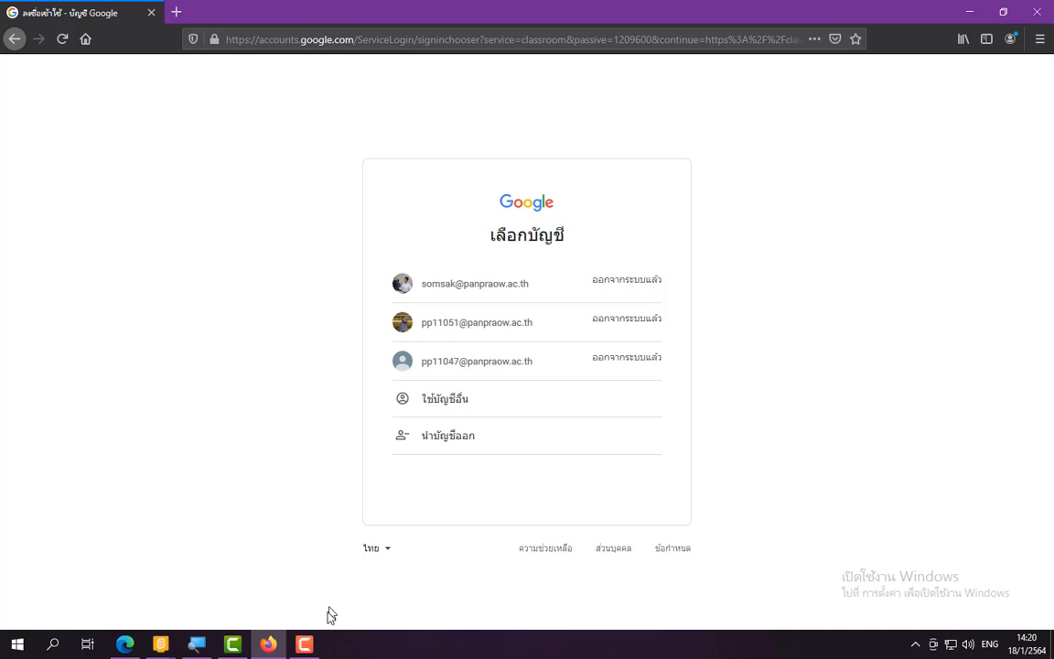
{"action": "mouse_move", "coordinate": [322, 626]}
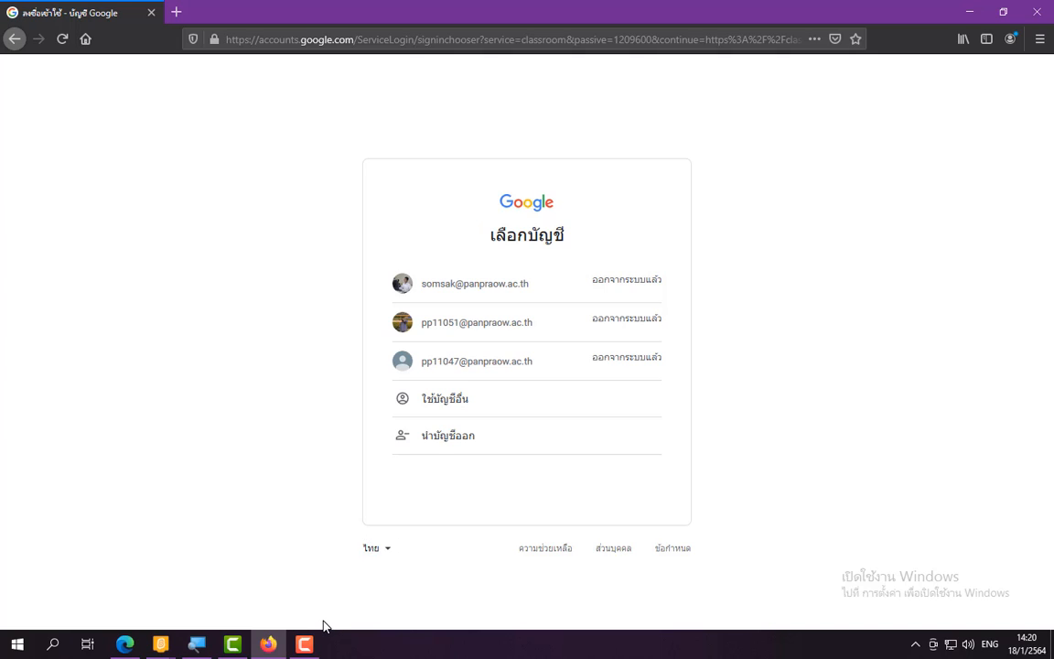